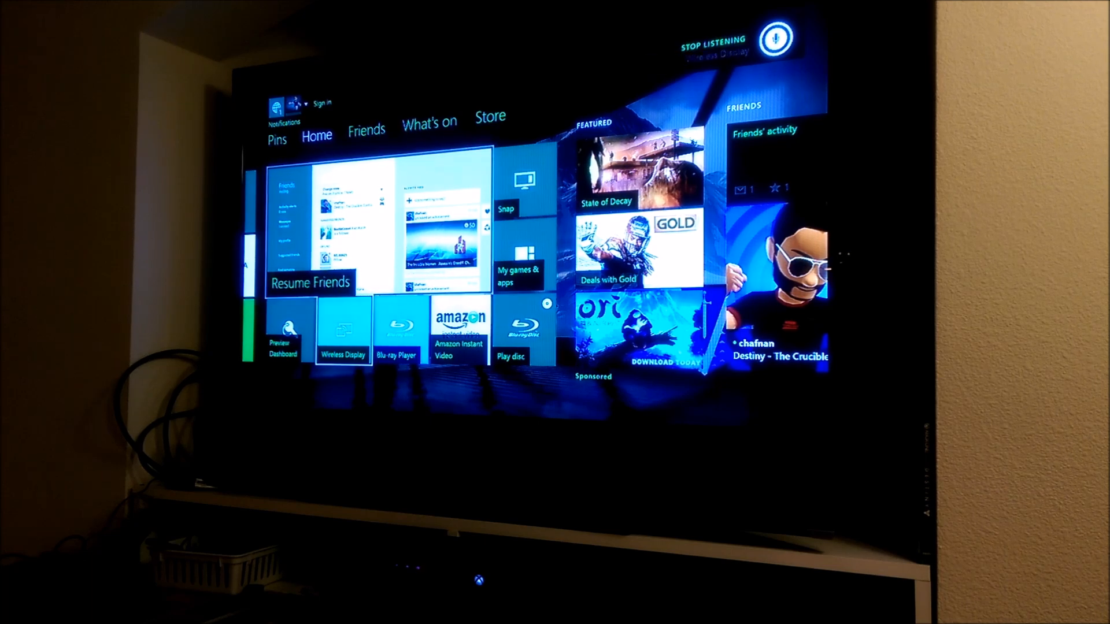
- Launch the Wireless Display app from the Xbox One Home screen tile
click(344, 332)
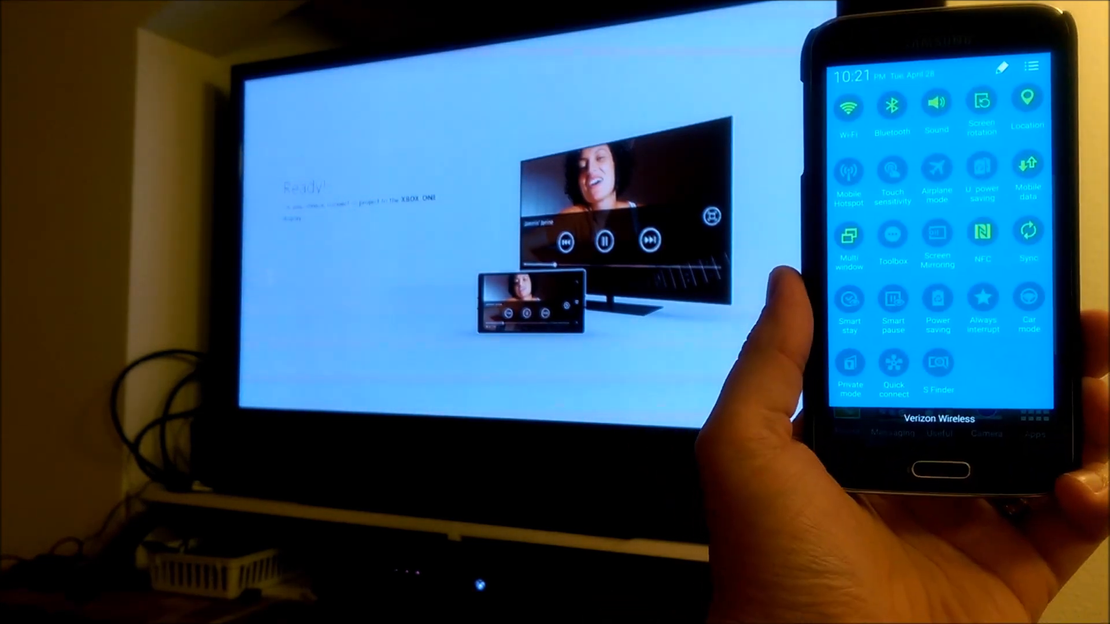
- Start Screen Mirroring and connect the Galaxy S5 to the listed Xbox One display
click(936, 240)
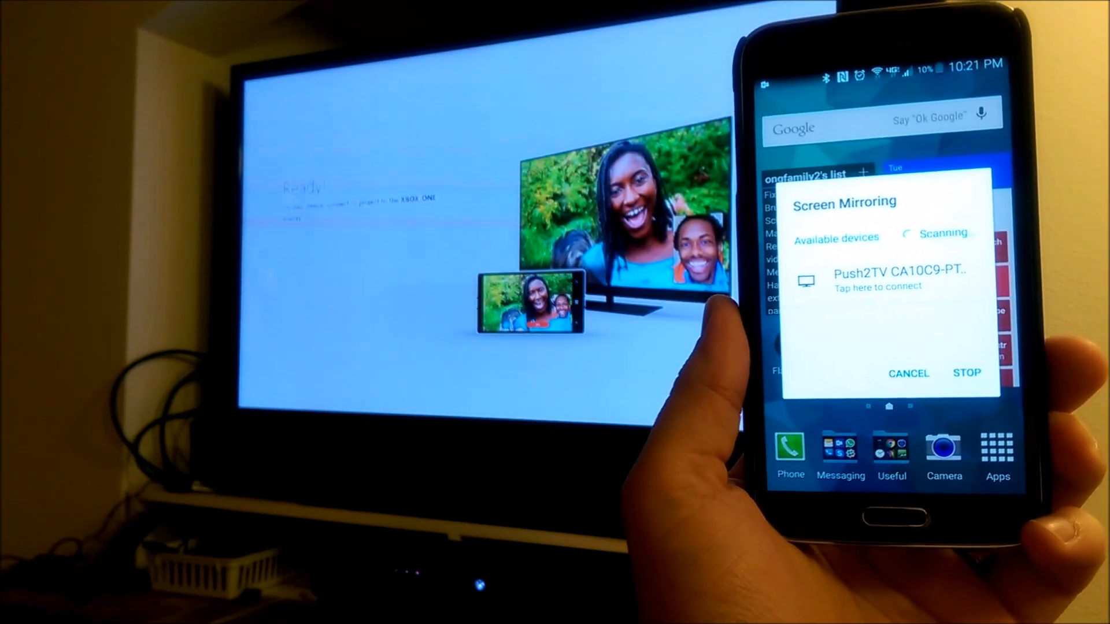
click(877, 276)
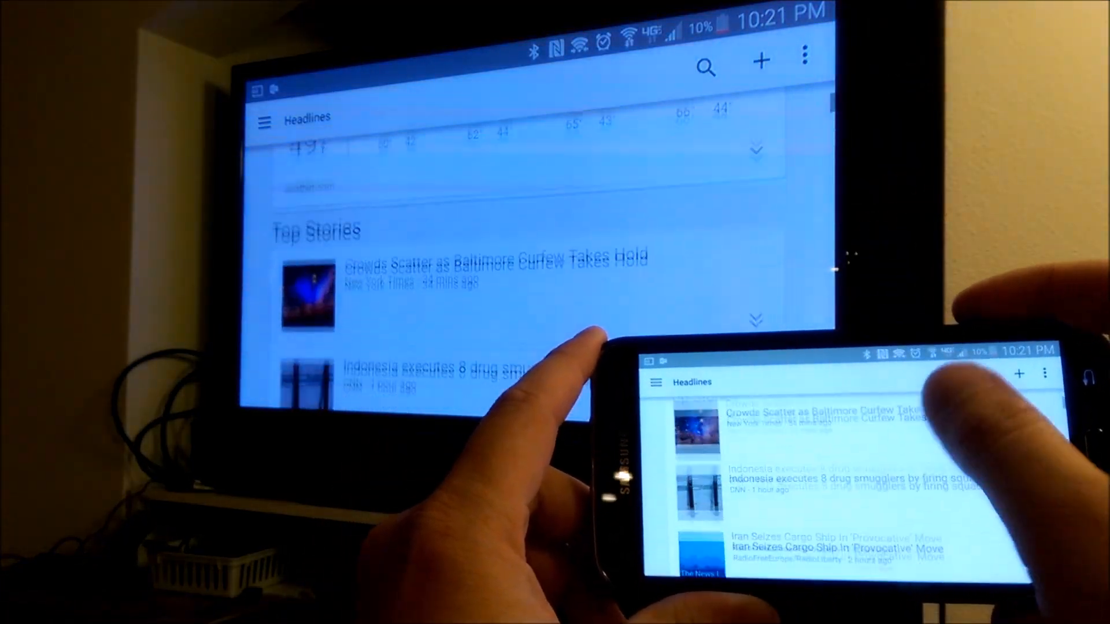
- Scroll the mirrored Google News Headlines feed down to the Suggested for you stories
scroll(down, 3)
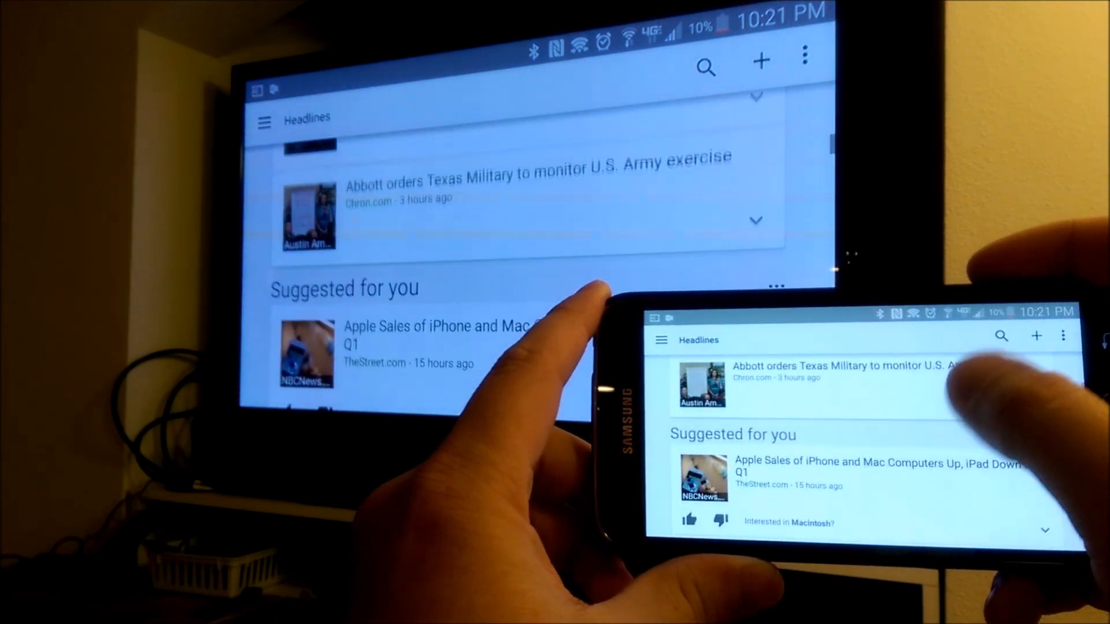